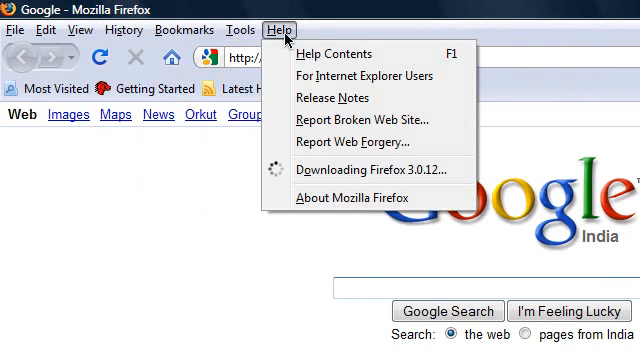
# Move the navigation buttons, address bar and search box onto the menu bar row via Customize Toolbar
pyautogui.click(188, 30)
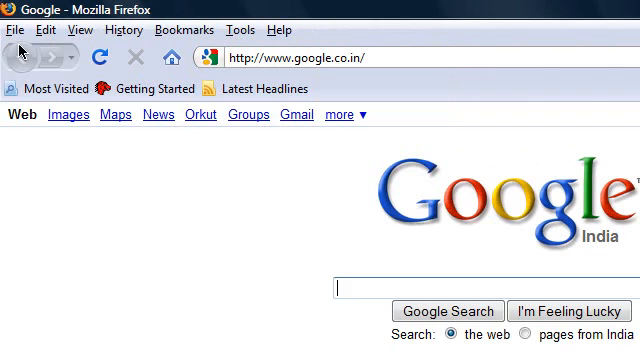
pyautogui.moveTo(46, 28)
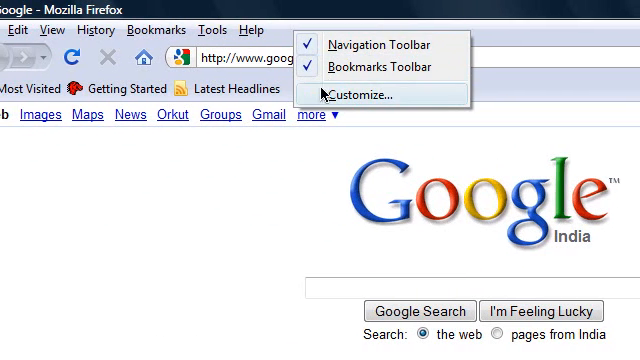
pyautogui.click(360, 98)
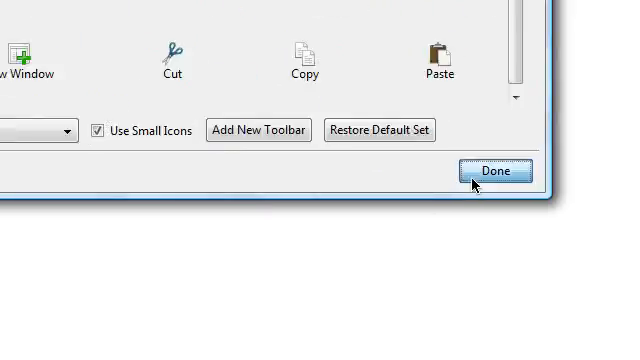
pyautogui.click(496, 170)
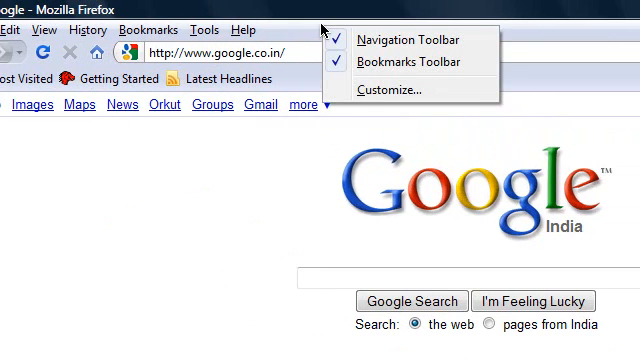
pyautogui.moveTo(330, 80)
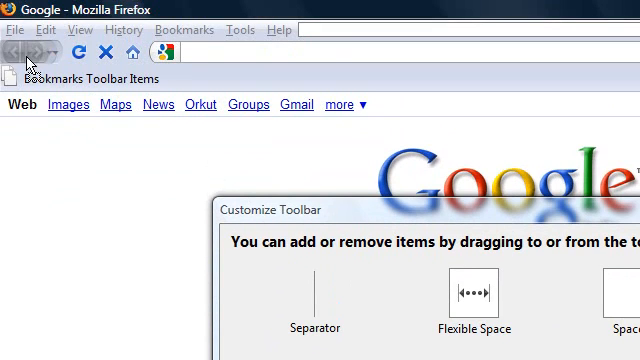
pyautogui.moveTo(12, 32)
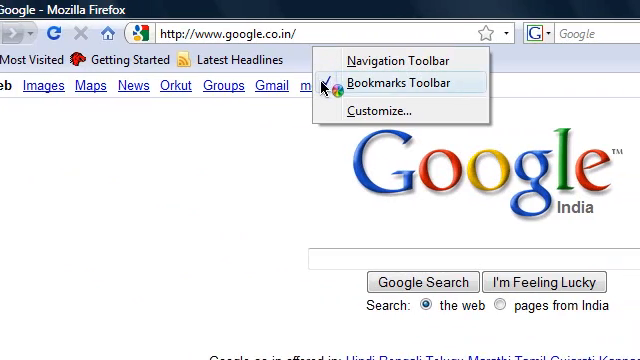
# Uncheck Bookmarks Toolbar so a single combined row of controls remains
pyautogui.click(392, 84)
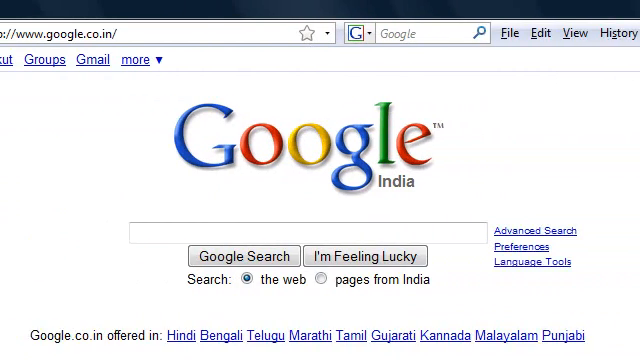
pyautogui.click(352, 32)
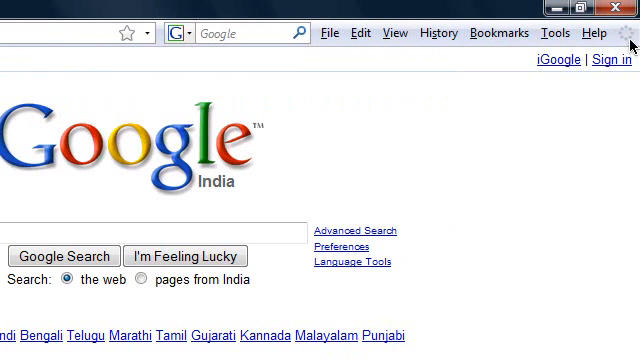
pyautogui.moveTo(348, 96)
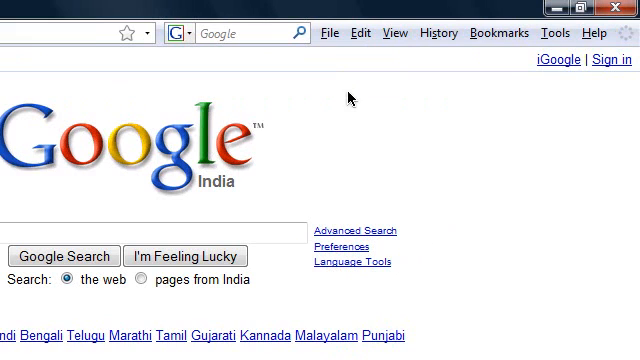
pyautogui.moveTo(328, 32)
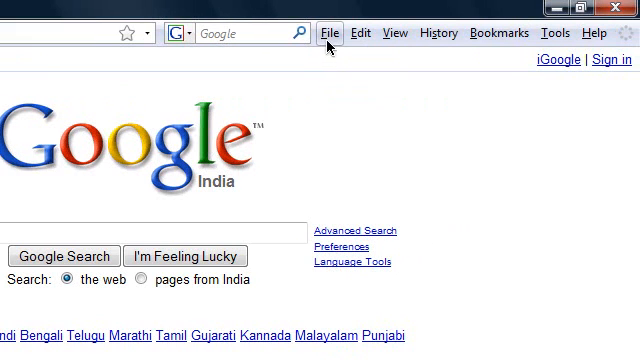
pyautogui.click(328, 32)
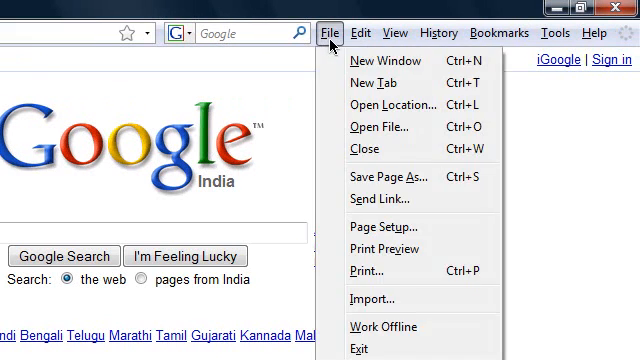
pyautogui.click(488, 32)
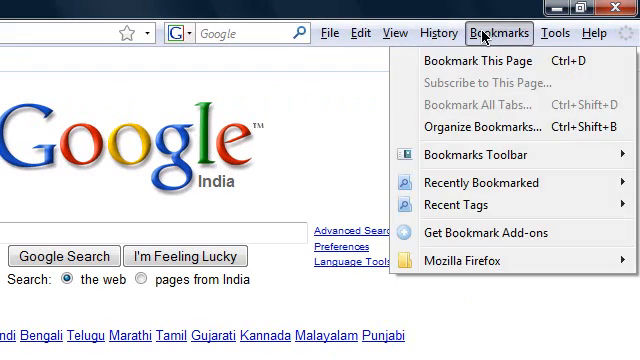
pyautogui.click(392, 32)
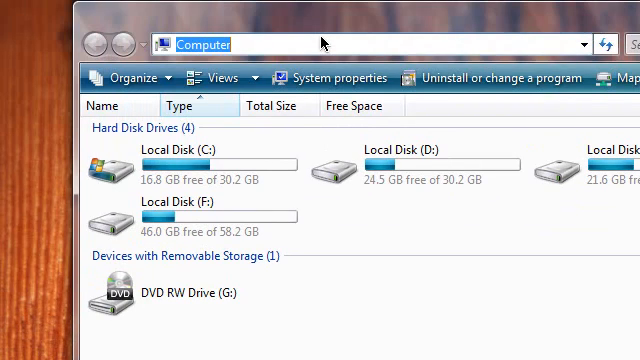
# Go to the %appdata% folder from the Explorer address field
pyautogui.write('%a')
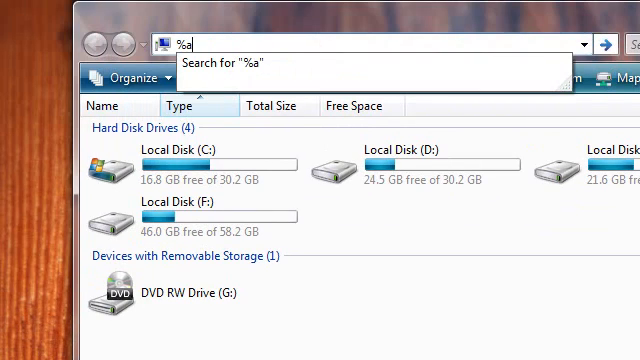
pyautogui.write('pp')
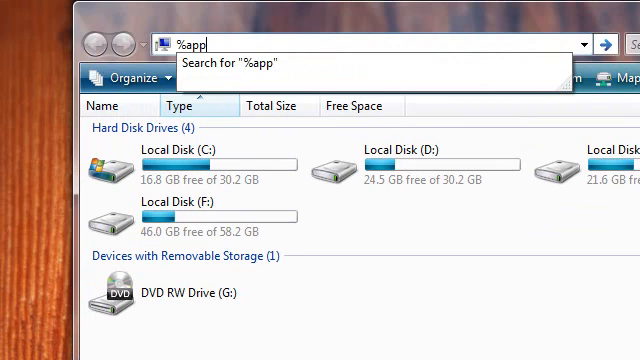
pyautogui.write('dat%')
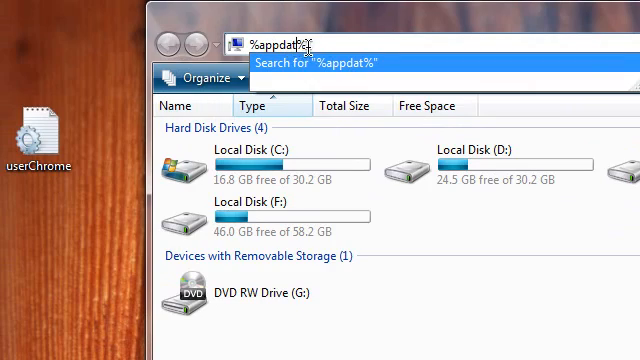
pyautogui.press('enter')
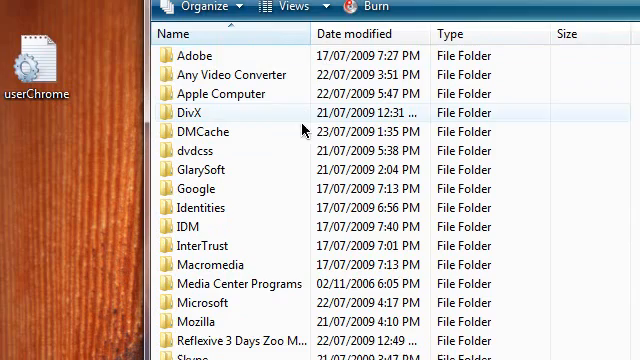
# Enter Profiles, the default profile's chrome folder, and open userChrome.css in Notepad
pyautogui.scroll(-3)
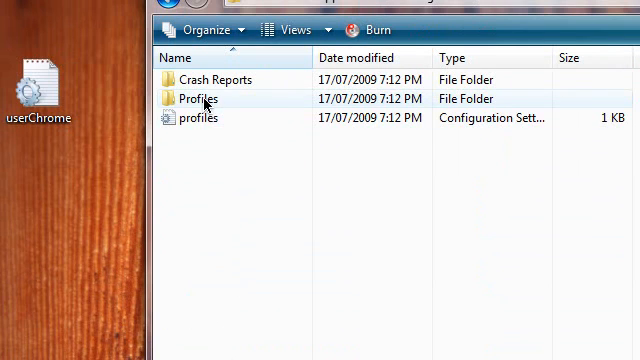
pyautogui.doubleClick(208, 98)
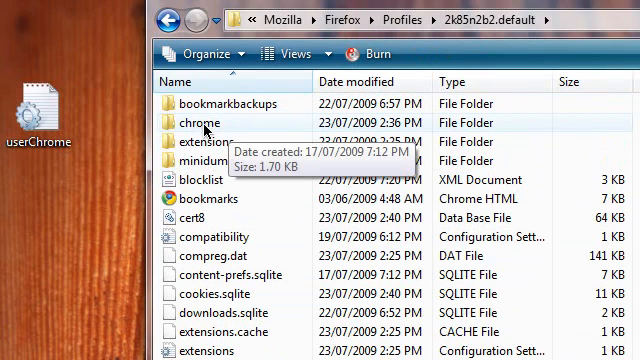
pyautogui.doubleClick(204, 116)
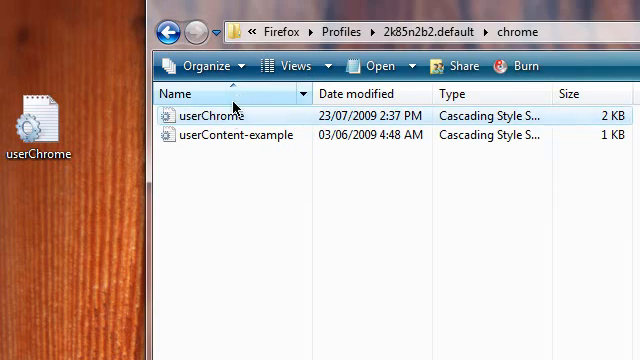
pyautogui.doubleClick(216, 114)
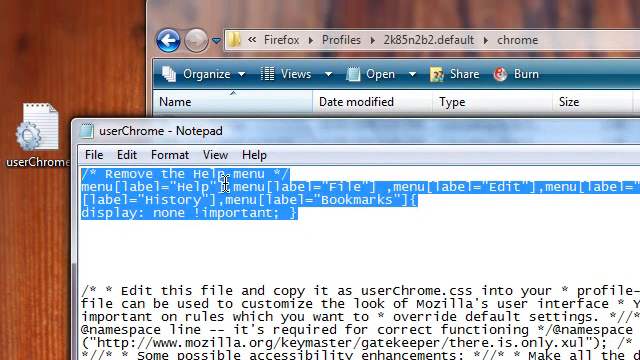
# Copy the rule hiding the Help, File, Edit, History and Bookmarks menus, then return to Firefox
pyautogui.rightClick(216, 196)
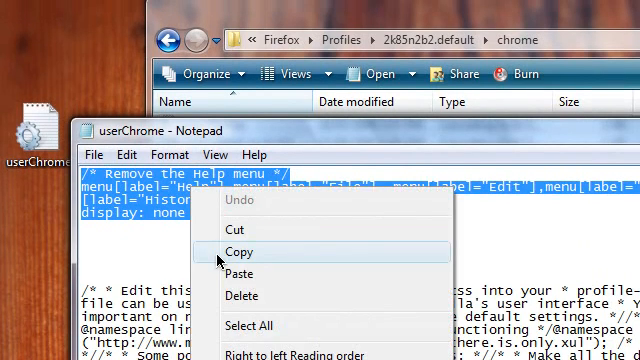
pyautogui.click(238, 252)
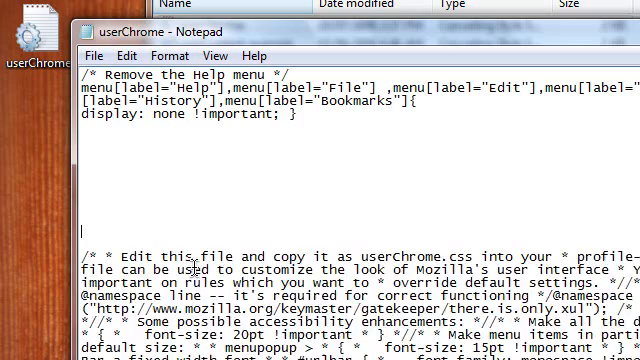
pyautogui.scroll(-3)
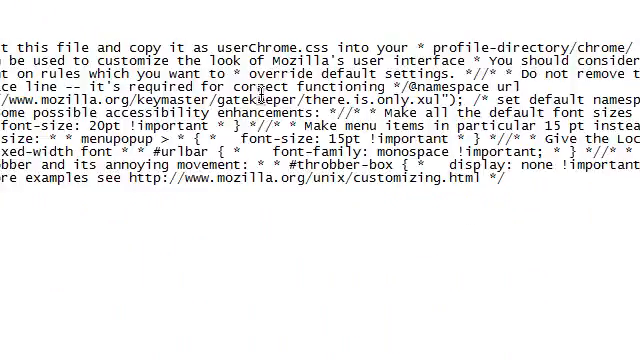
pyautogui.click(94, 160)
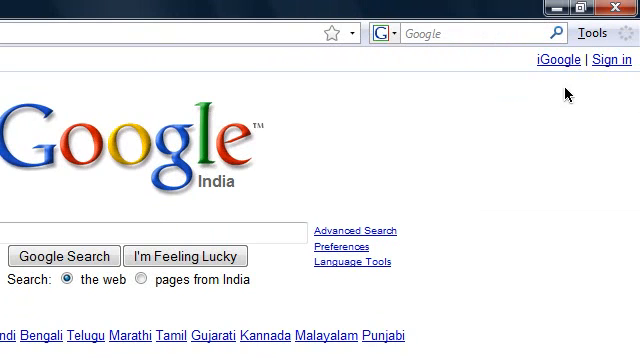
# Show that Tools is the only menu left on Firefox's menu bar
pyautogui.click(594, 32)
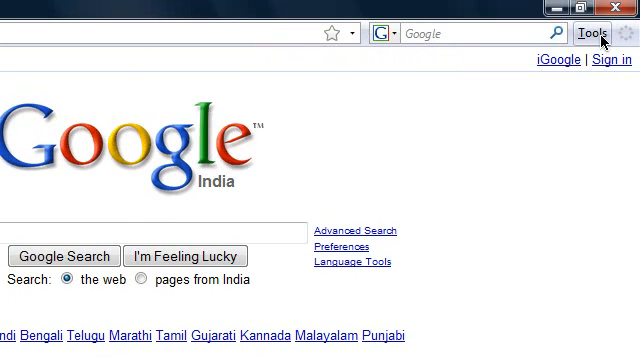
pyautogui.click(600, 32)
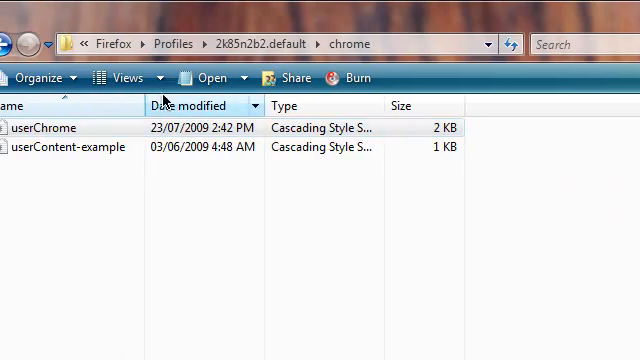
# Reopen userChrome.css in Notepad to remove menu[label="Help"] from the hiding rule
pyautogui.doubleClick(52, 128)
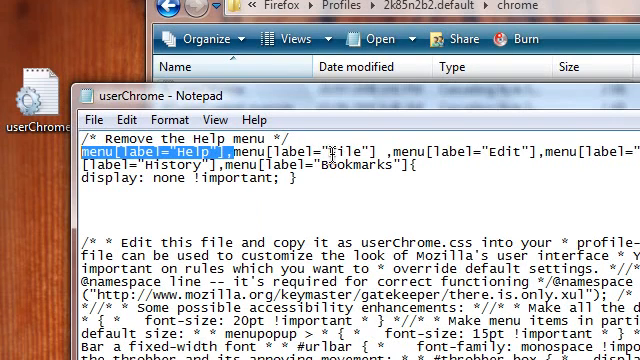
pyautogui.moveTo(244, 198)
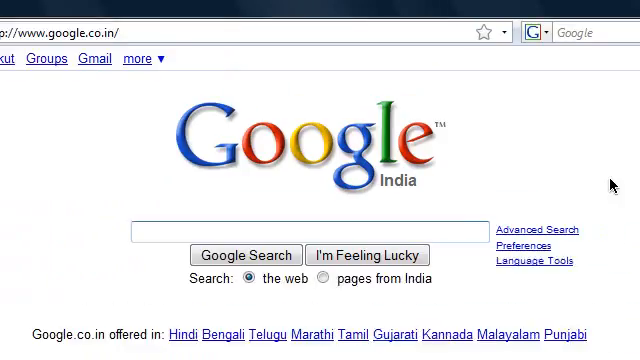
# Show the restored Help menu sitting beside Tools
pyautogui.click(600, 32)
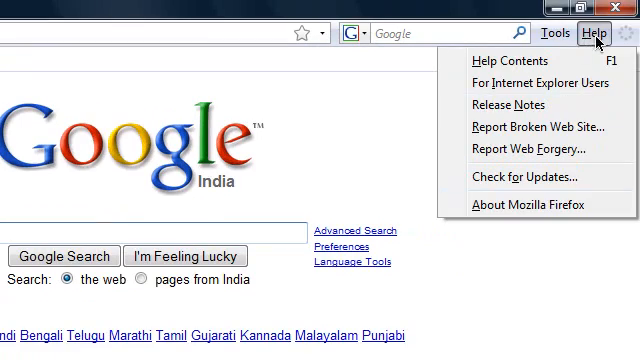
pyautogui.click(600, 32)
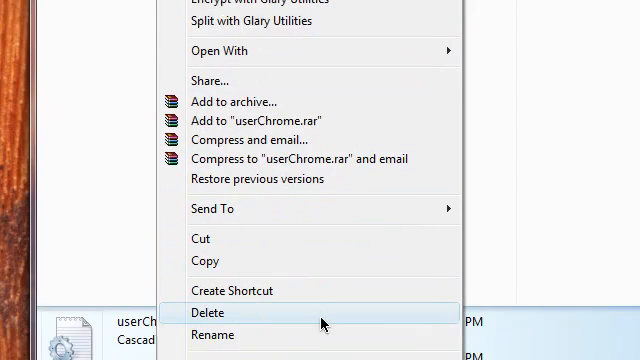
# Delete userChrome.css from the profile's chrome folder
pyautogui.click(210, 312)
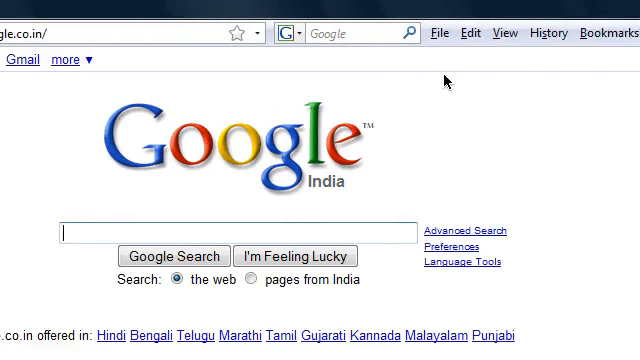
# Verify the full default menu bar is back, then close Firefox and Notepad
pyautogui.click(352, 32)
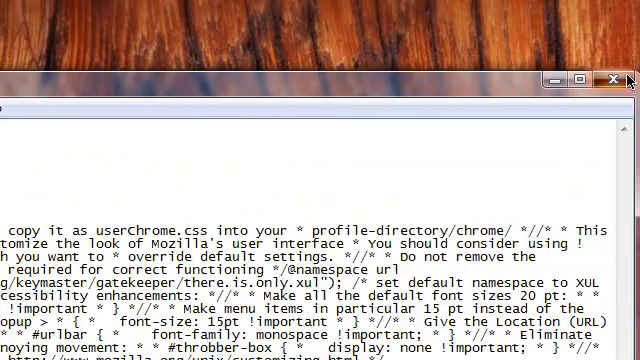
pyautogui.click(608, 80)
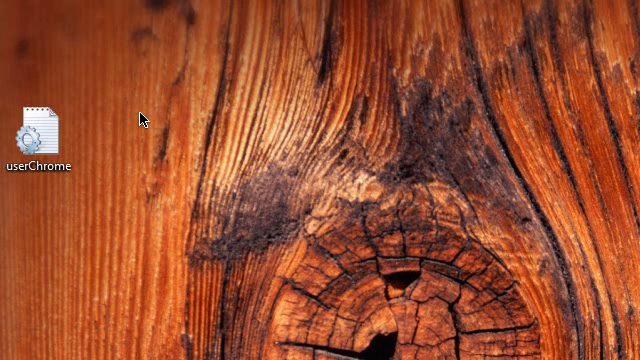
pyautogui.moveTo(252, 176)
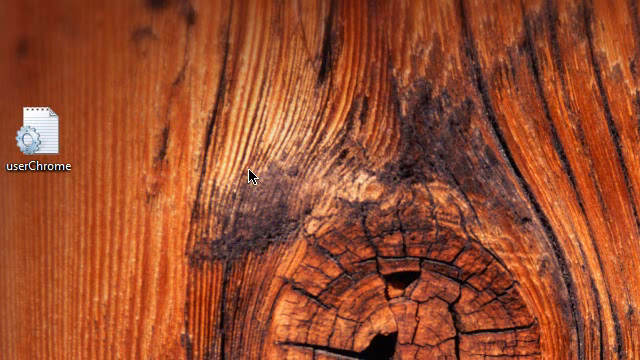